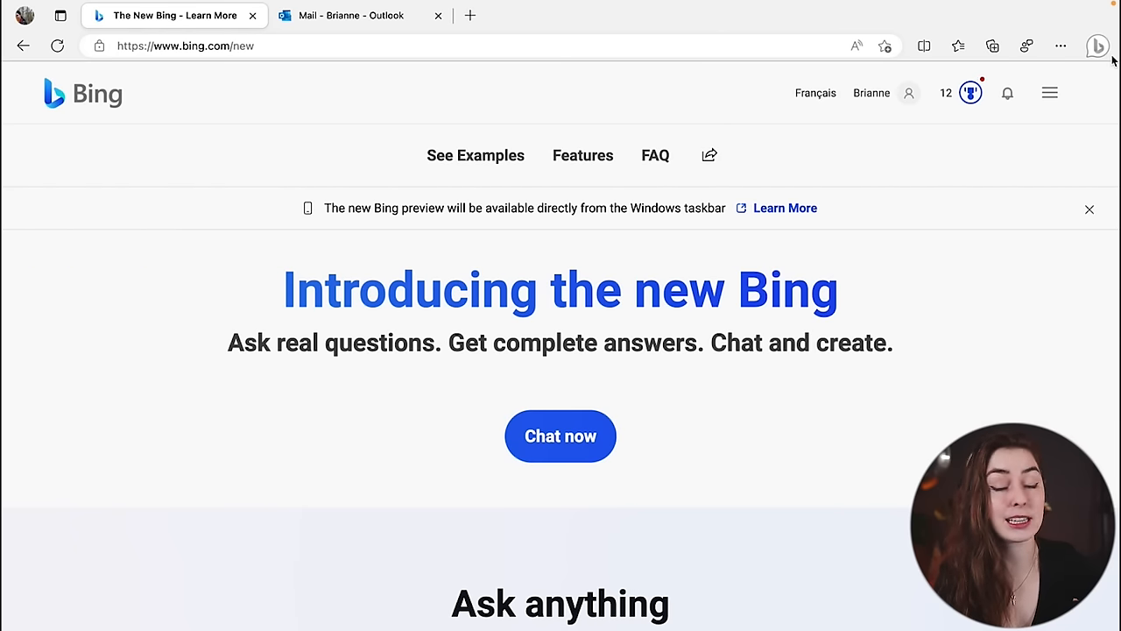
{"action": "mouse_move", "coordinate": [977, 367]}
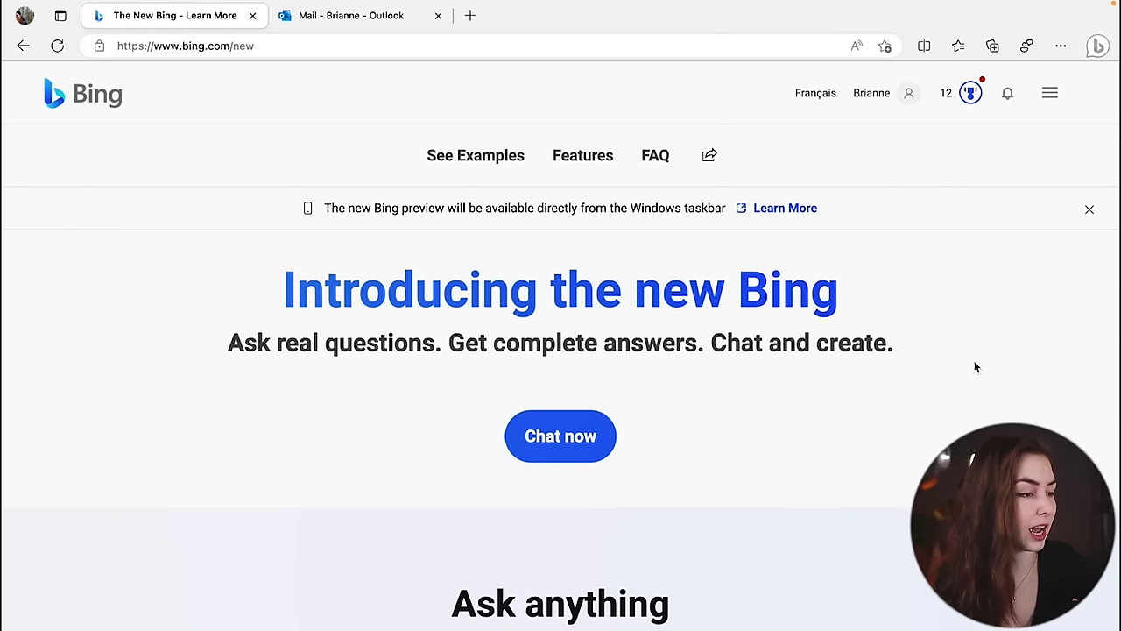
Step: Switch to the Outlook mailbox showing the 'Welcome to the new Bing' email
{"action": "left_click", "coordinate": [350, 14]}
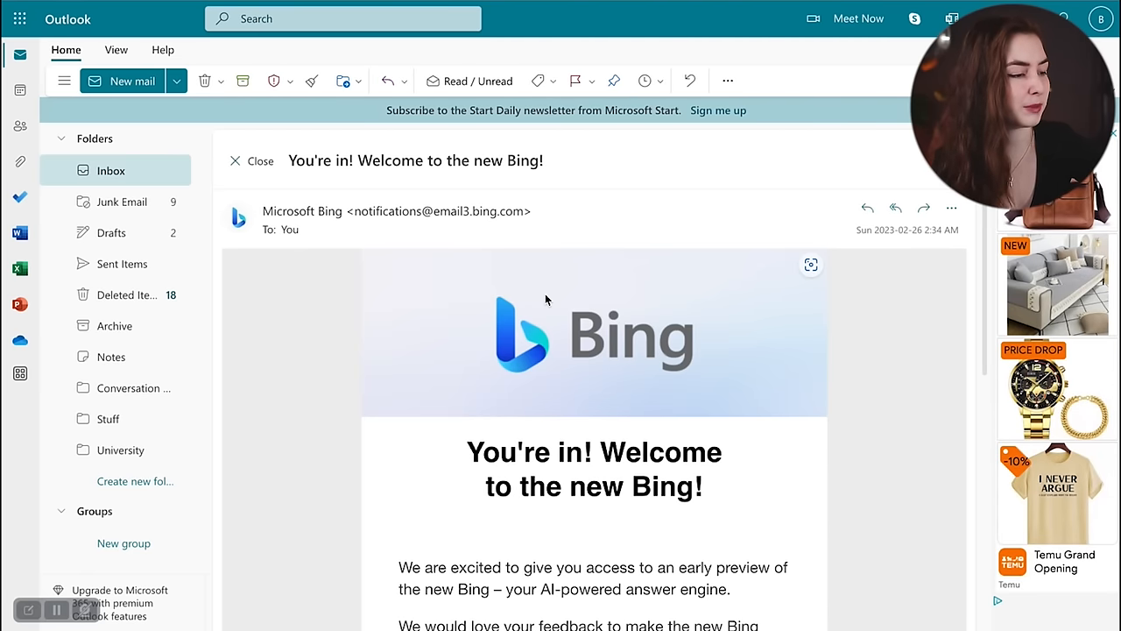
{"action": "mouse_move", "coordinate": [848, 334]}
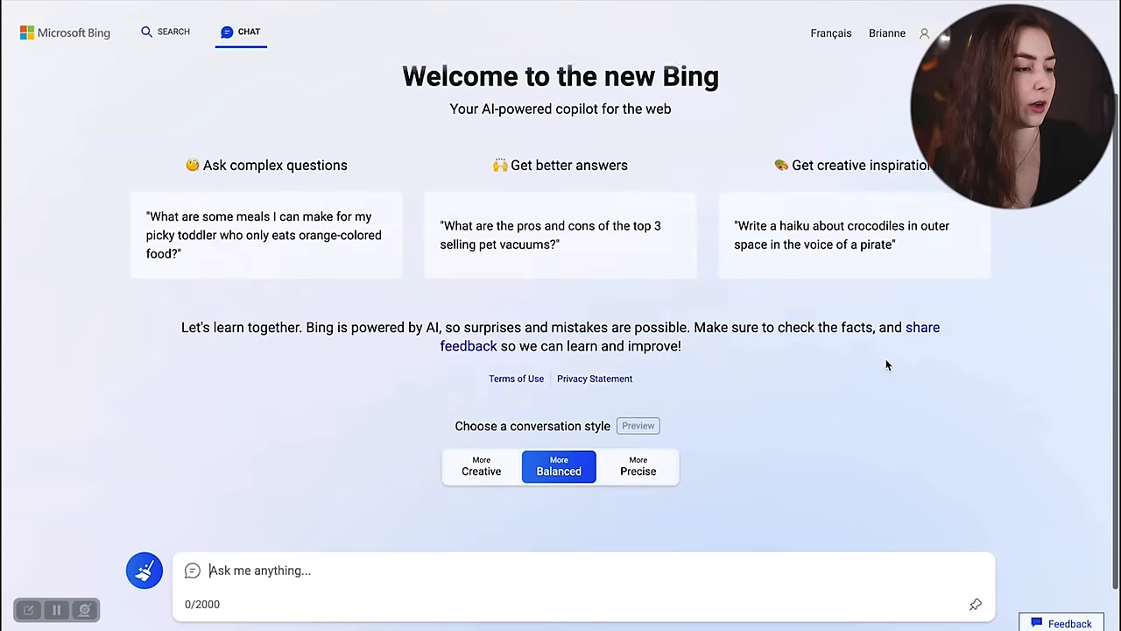
Step: Try the More Balanced conversation style, then return to More Creative
{"action": "scroll", "scroll_direction": "down", "scroll_amount": 3}
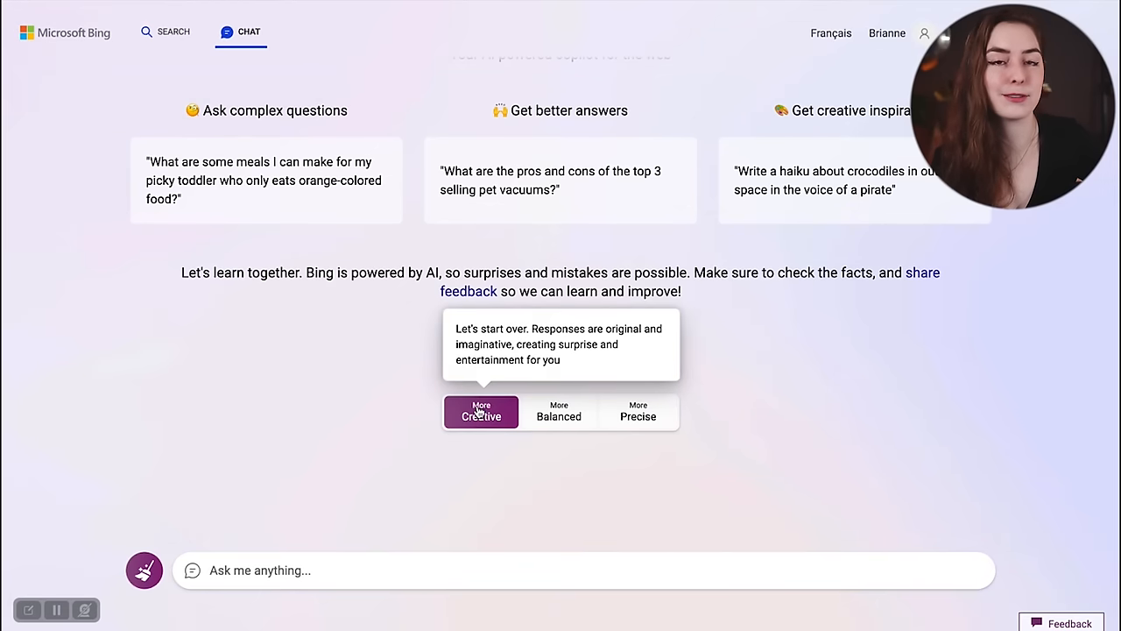
{"action": "mouse_move", "coordinate": [381, 411]}
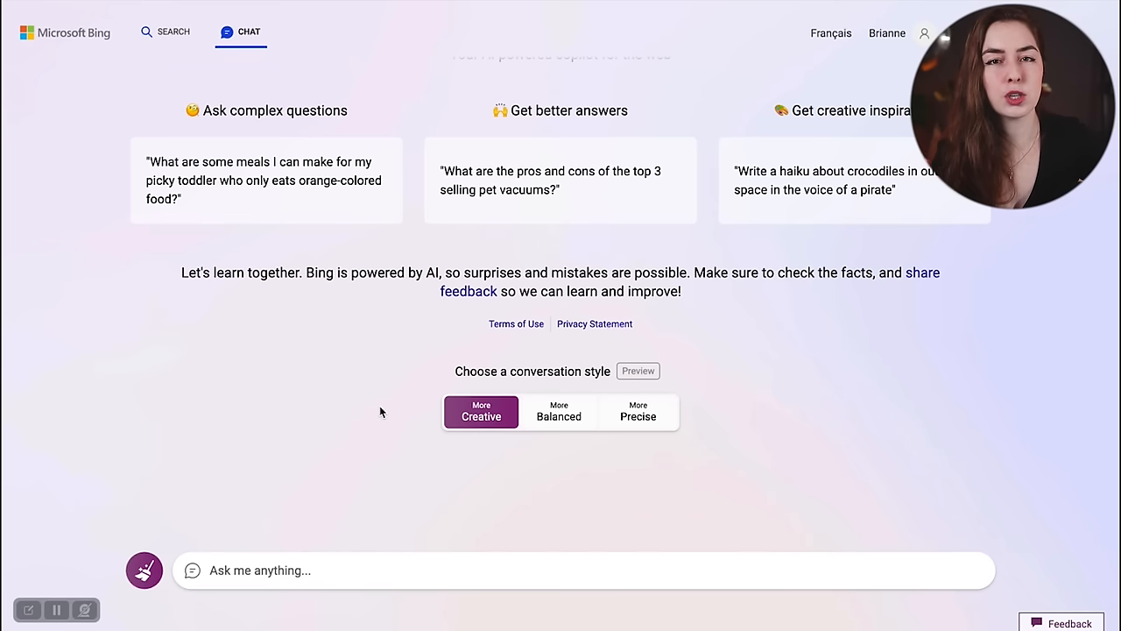
{"action": "mouse_move", "coordinate": [397, 410]}
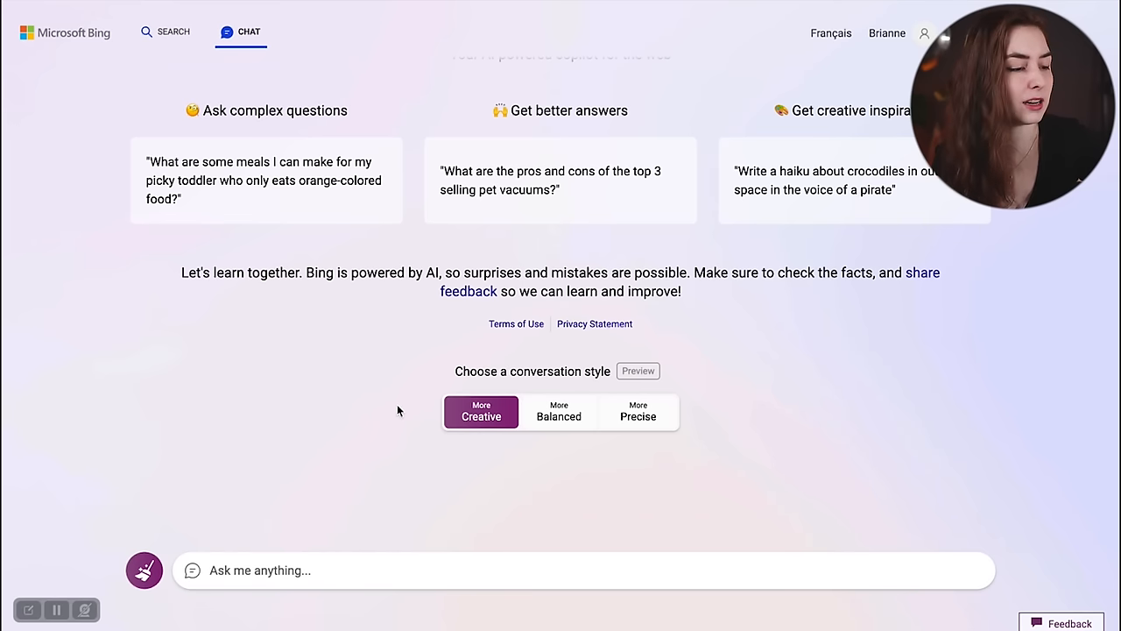
{"action": "left_click", "coordinate": [559, 412]}
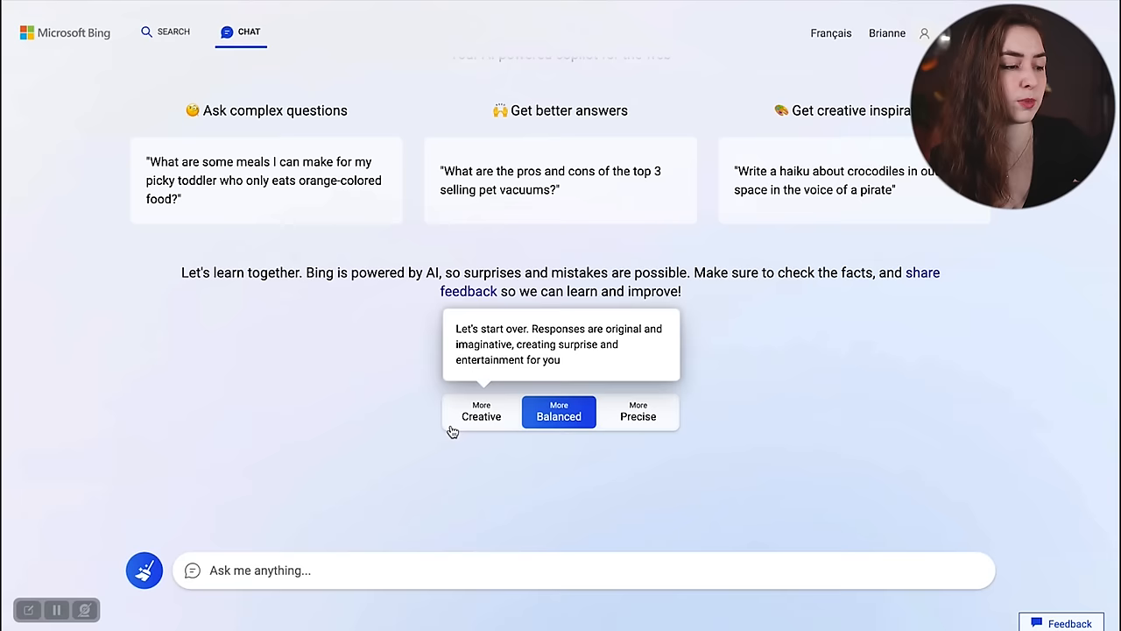
{"action": "left_click", "coordinate": [480, 410]}
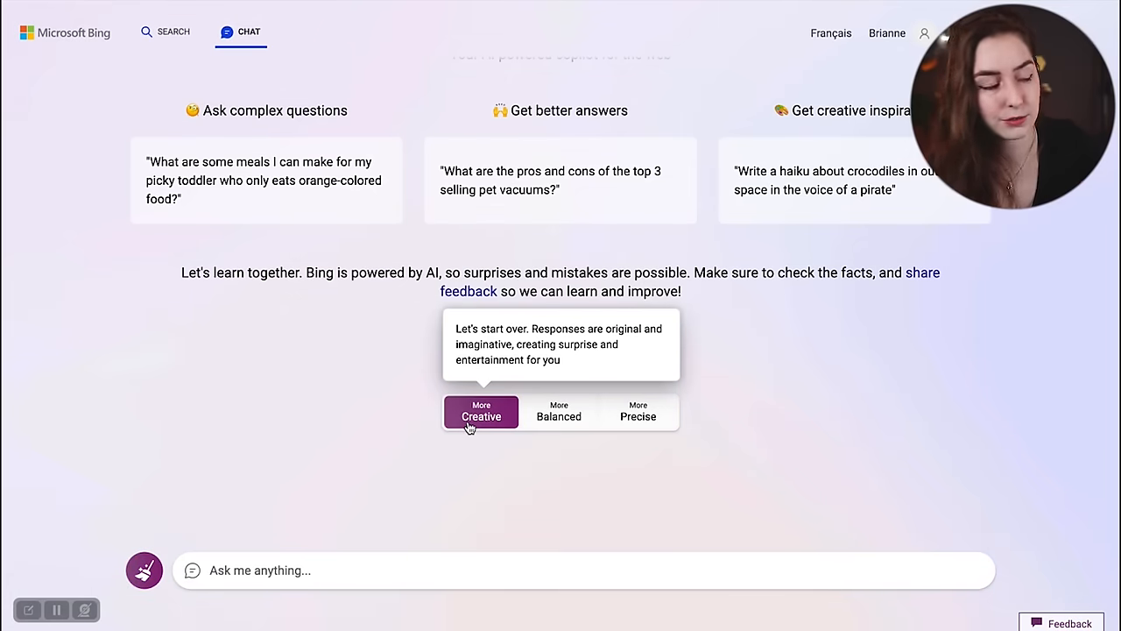
Step: Ask 'What is the current price of bitcoin?' and follow the answer's web search link
{"action": "type", "text": "What is the current price of bitcoin?"}
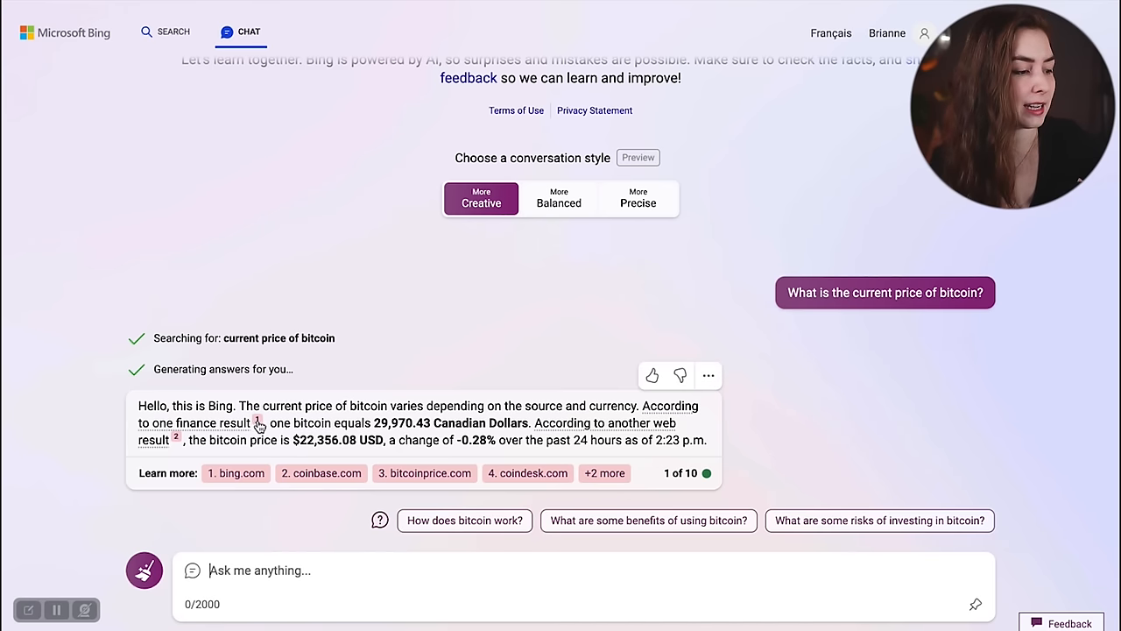
{"action": "mouse_move", "coordinate": [252, 422]}
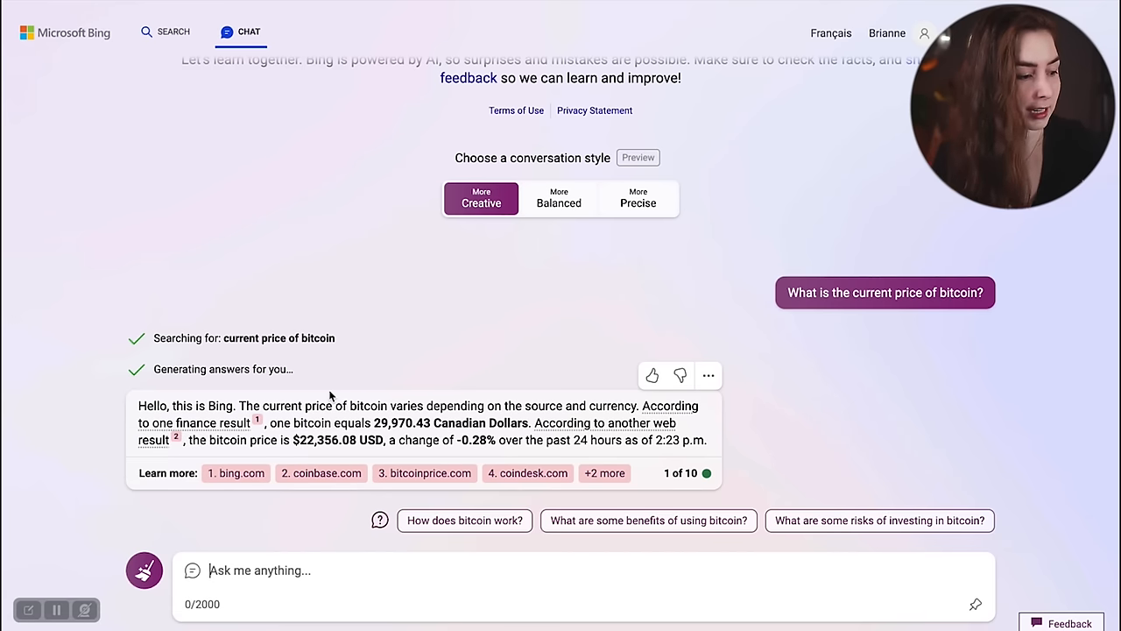
{"action": "left_click", "coordinate": [173, 32]}
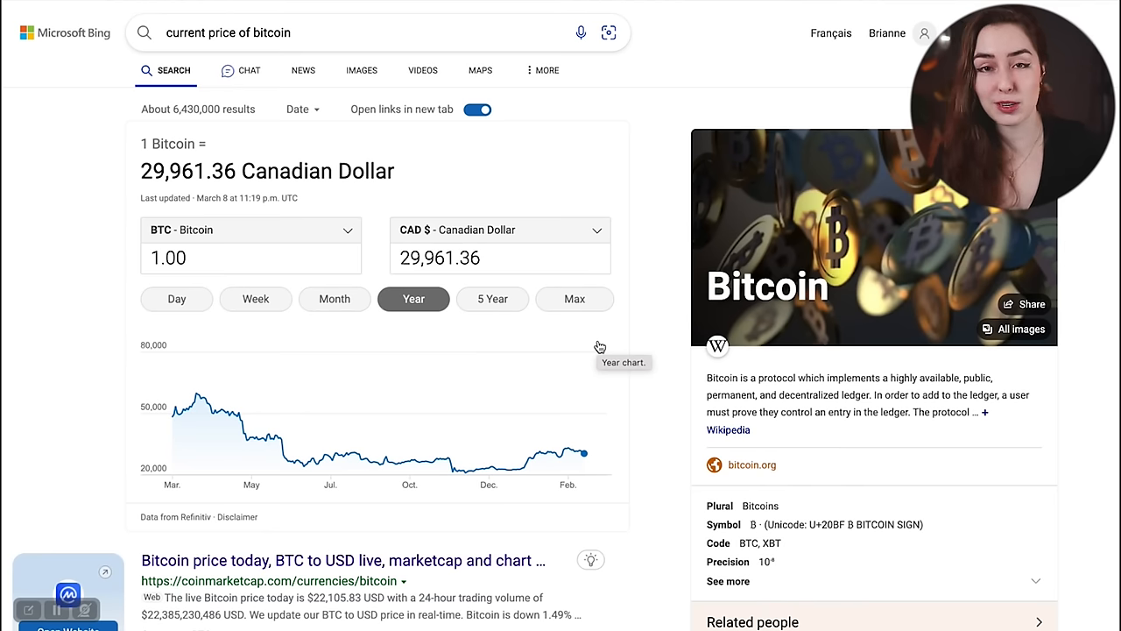
Step: Return to the Bing Chat bitcoin price answer from the search results page
{"action": "left_click", "coordinate": [240, 70]}
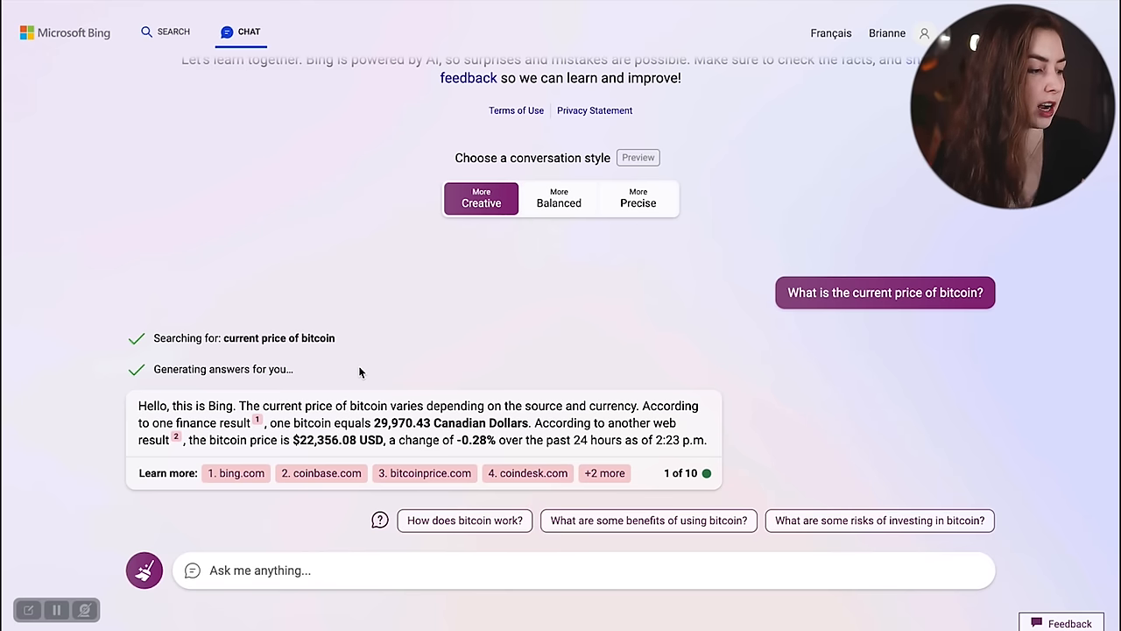
{"action": "mouse_move", "coordinate": [331, 613]}
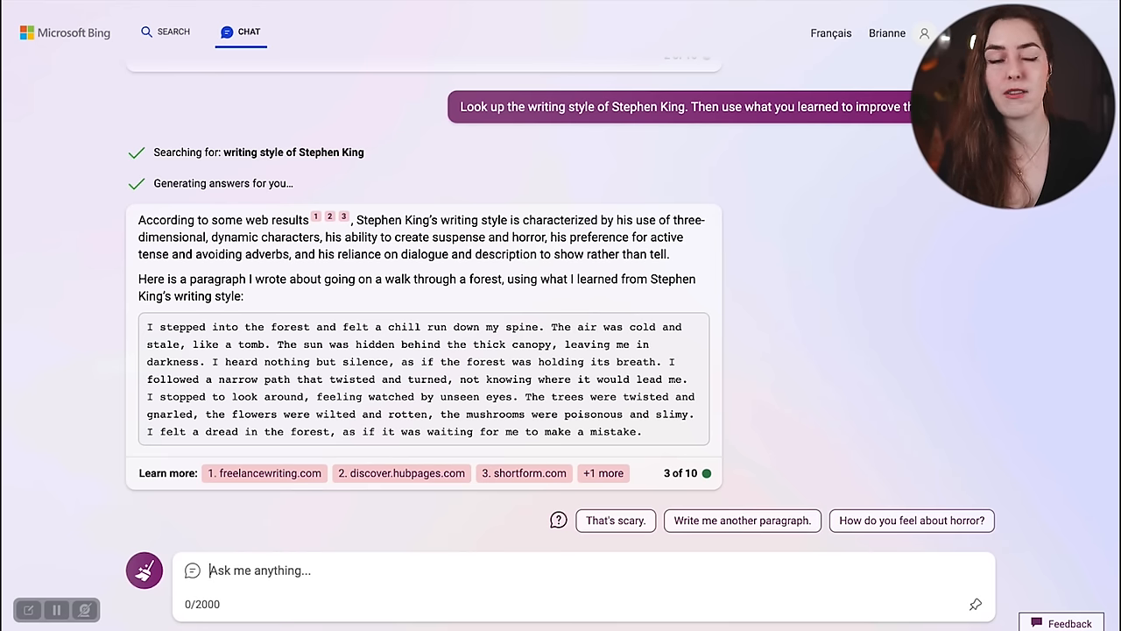
{"action": "mouse_move", "coordinate": [907, 417]}
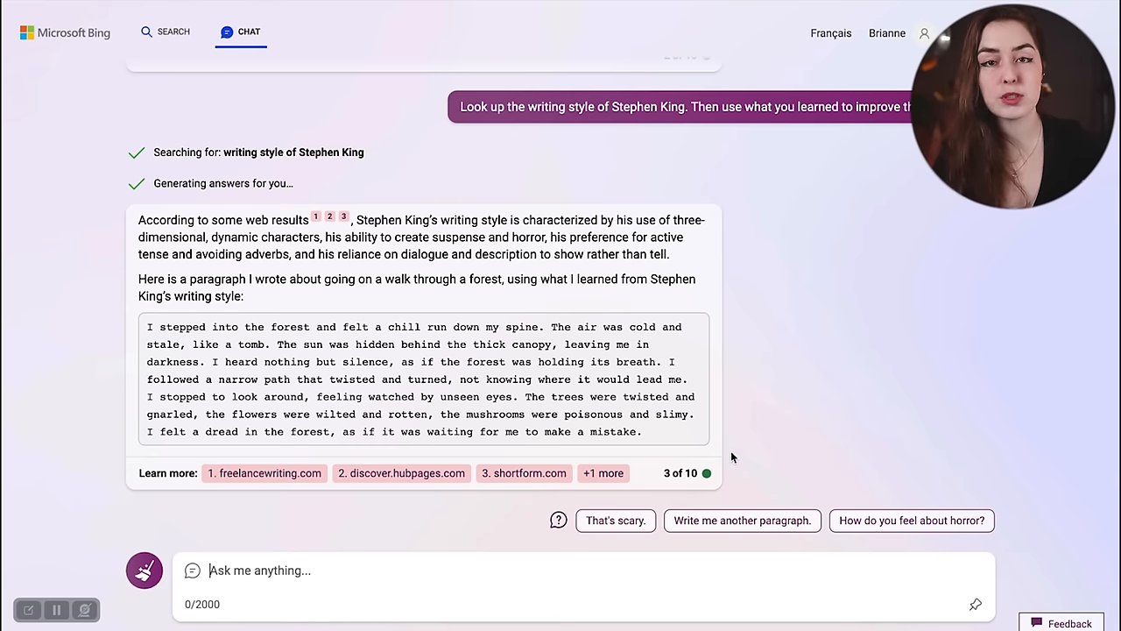
{"action": "mouse_move", "coordinate": [659, 476]}
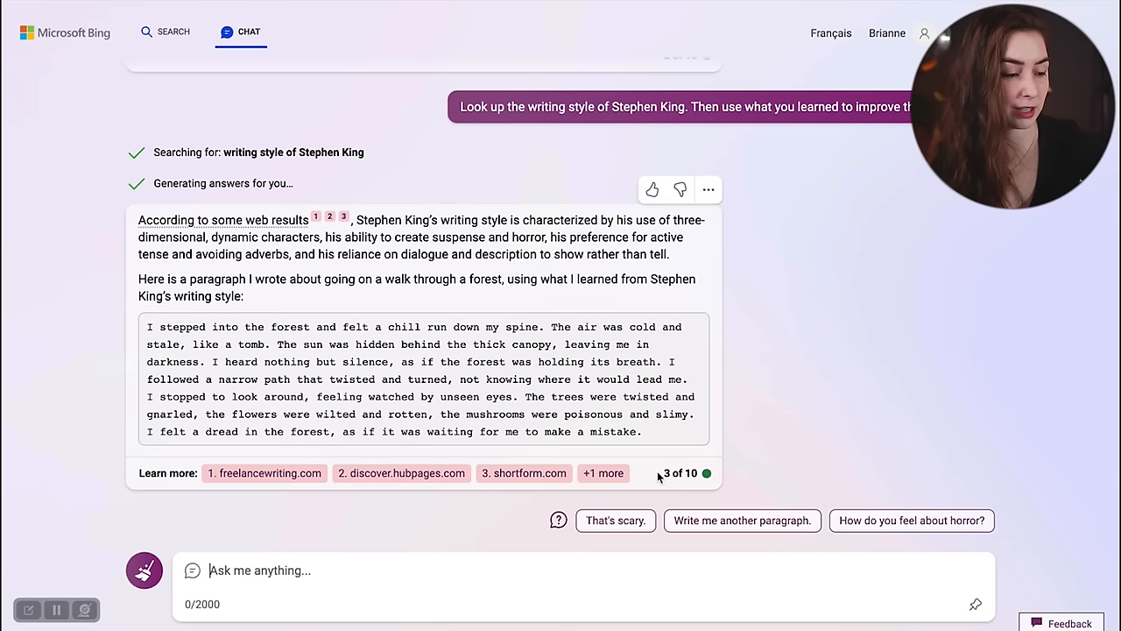
{"action": "mouse_move", "coordinate": [810, 478]}
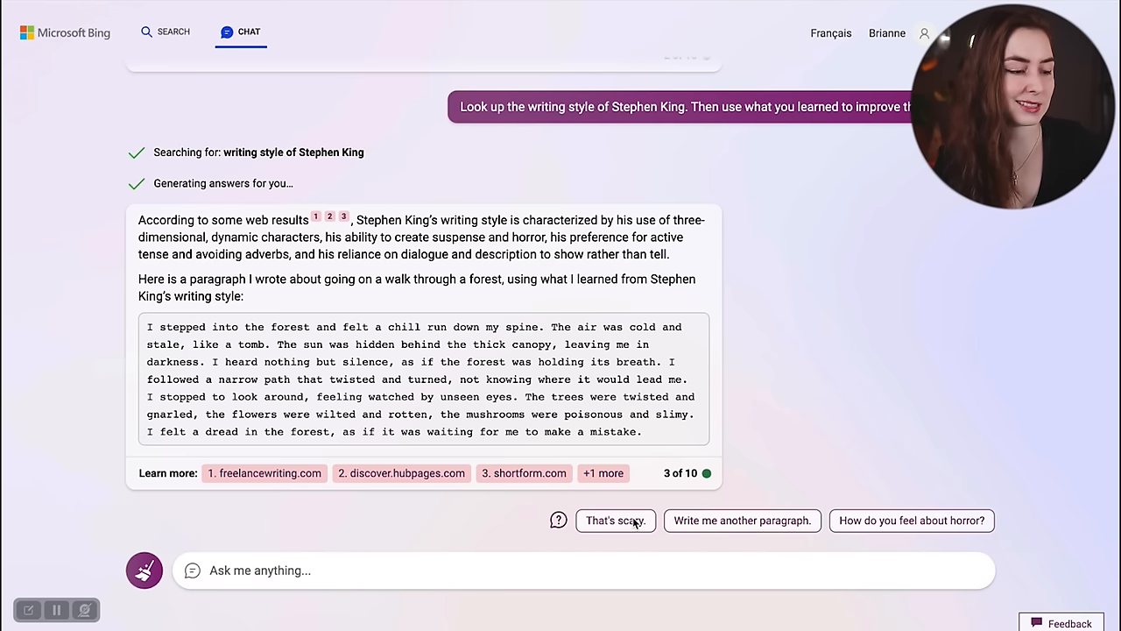
{"action": "mouse_move", "coordinate": [903, 526]}
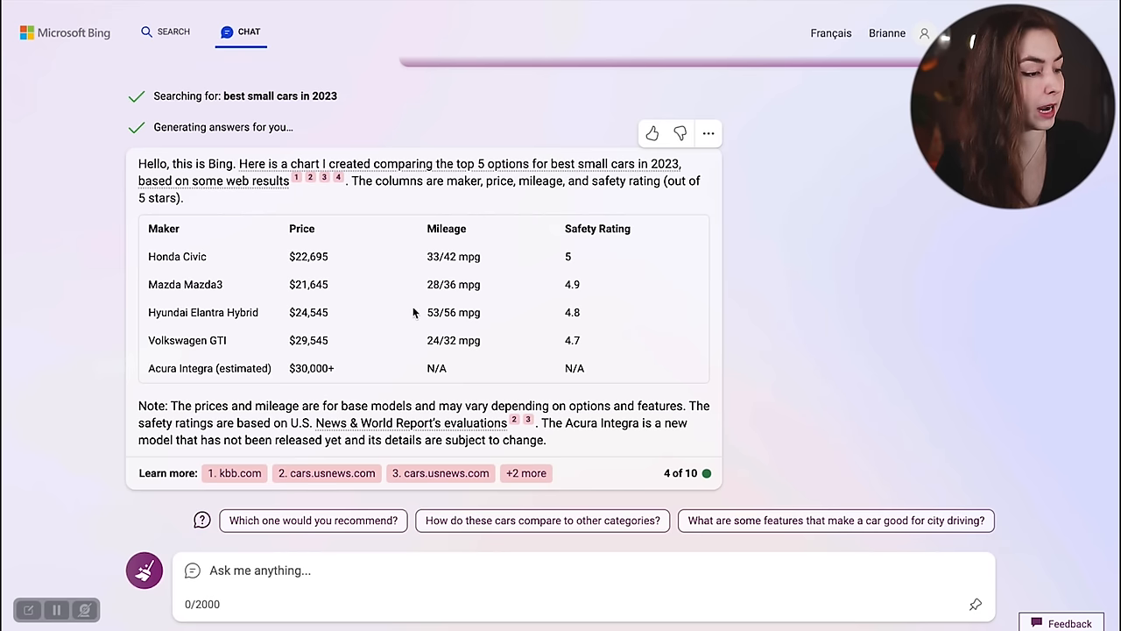
{"action": "mouse_move", "coordinate": [769, 312]}
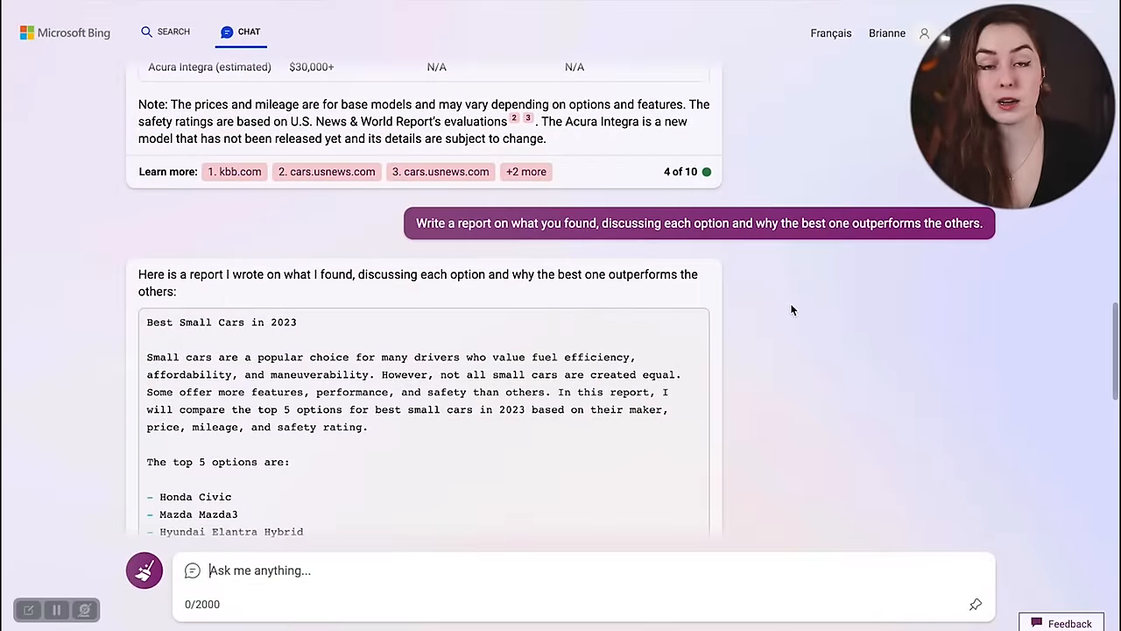
Step: Scroll down to read the generated 'Best Small Cars in 2023' report
{"action": "scroll", "scroll_direction": "down", "scroll_amount": 3}
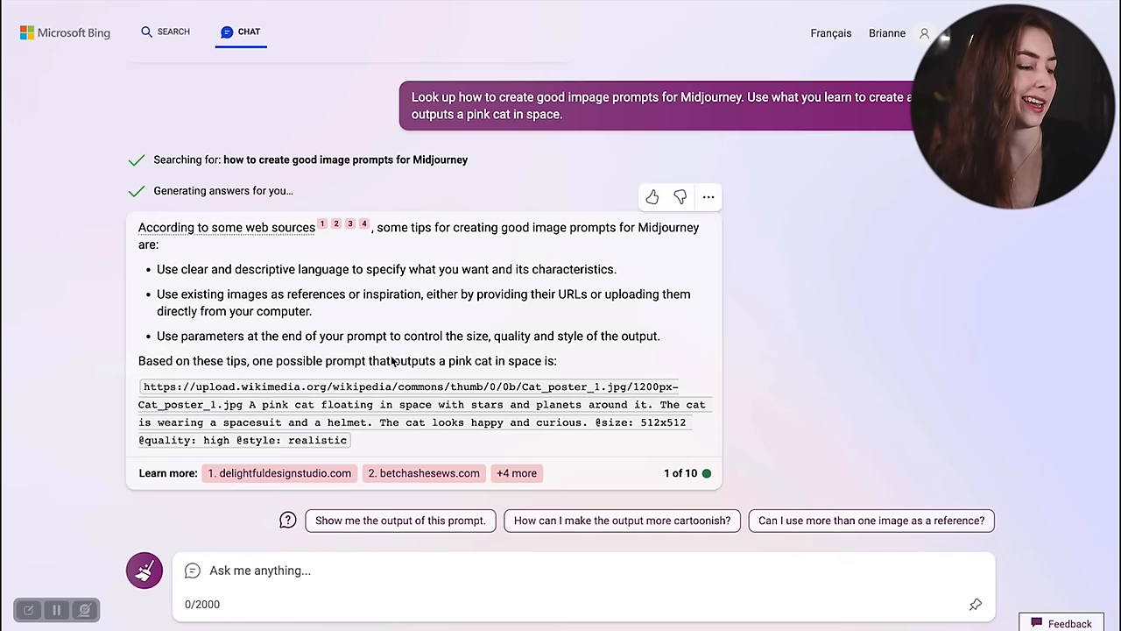
{"action": "mouse_move", "coordinate": [825, 288]}
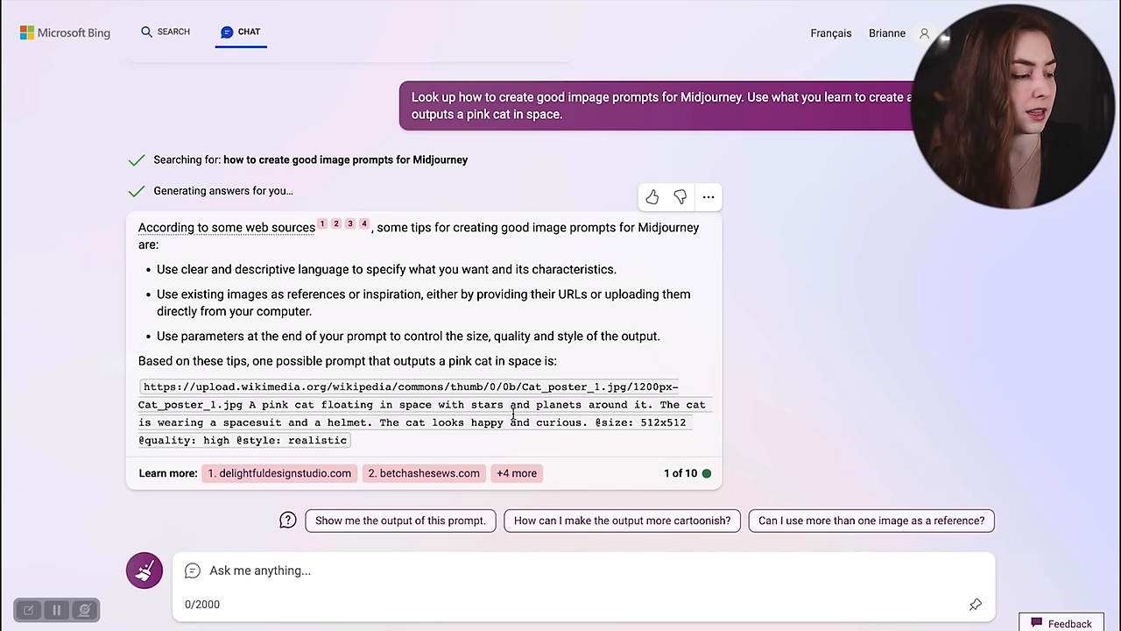
{"action": "mouse_move", "coordinate": [84, 387]}
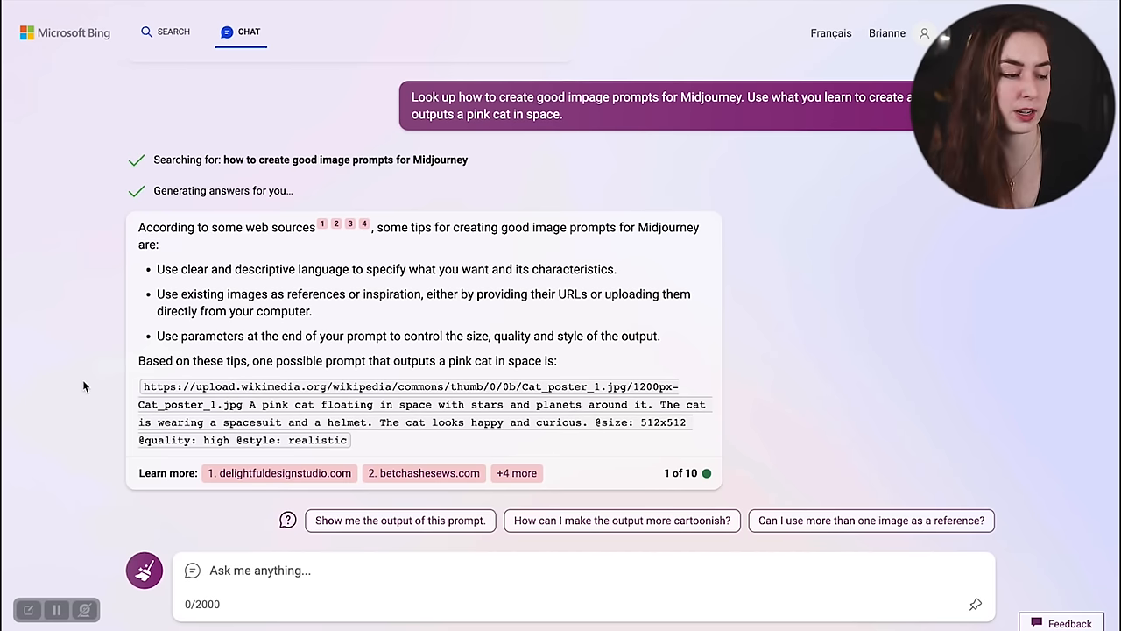
{"action": "left_click", "coordinate": [399, 518]}
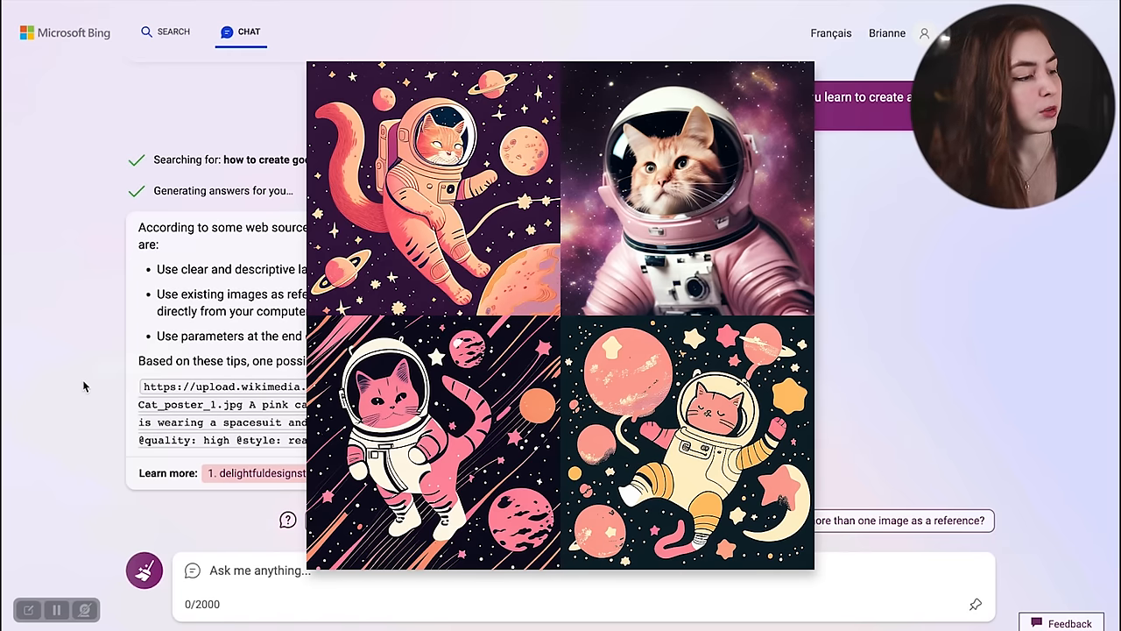